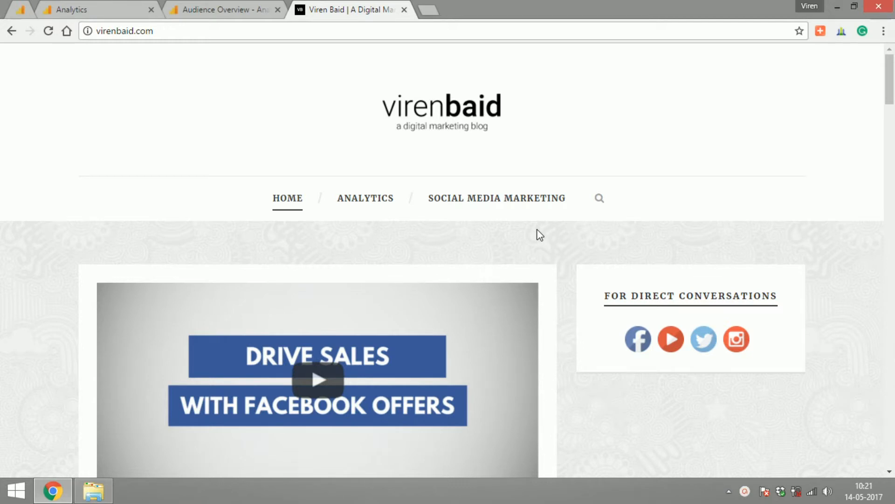
{"action": "mouse_move", "coordinate": [430, 238]}
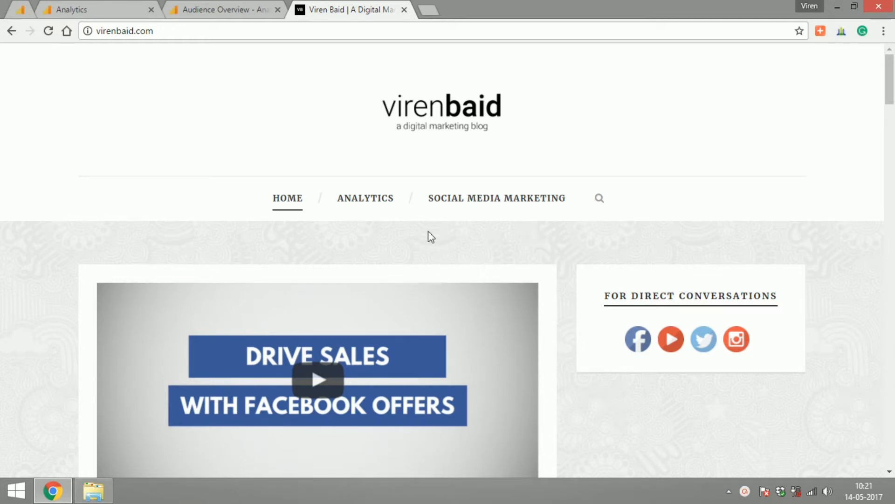
{"action": "left_click", "coordinate": [80, 10]}
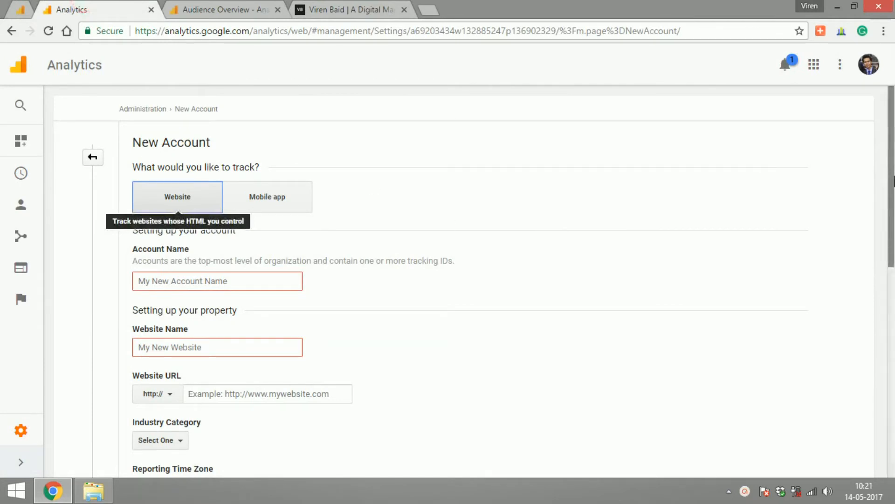
{"action": "mouse_move", "coordinate": [678, 179]}
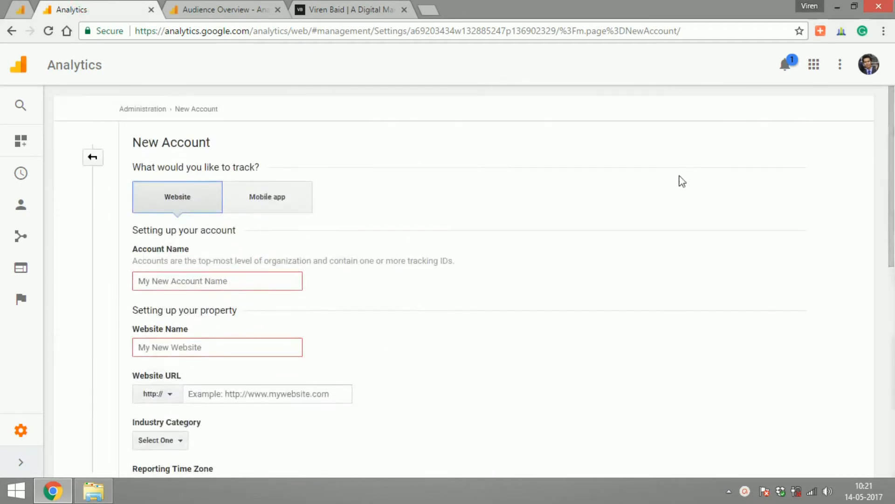
{"action": "mouse_move", "coordinate": [312, 201]}
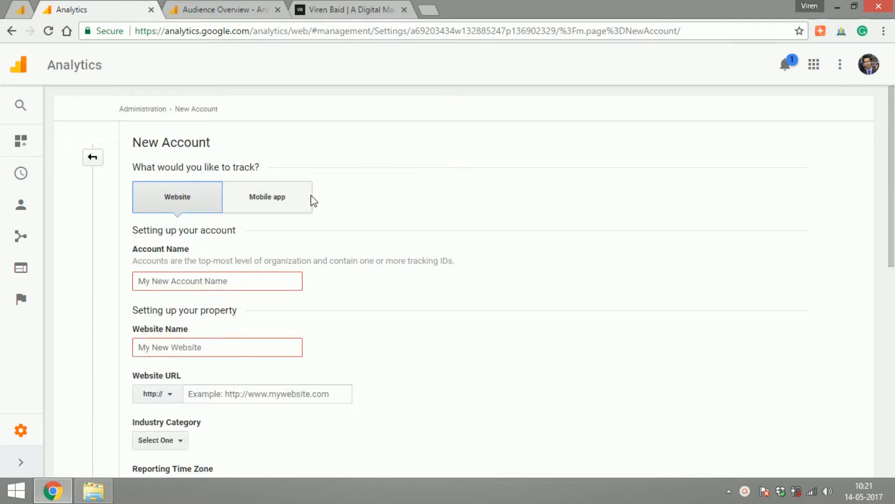
{"action": "mouse_move", "coordinate": [308, 199]}
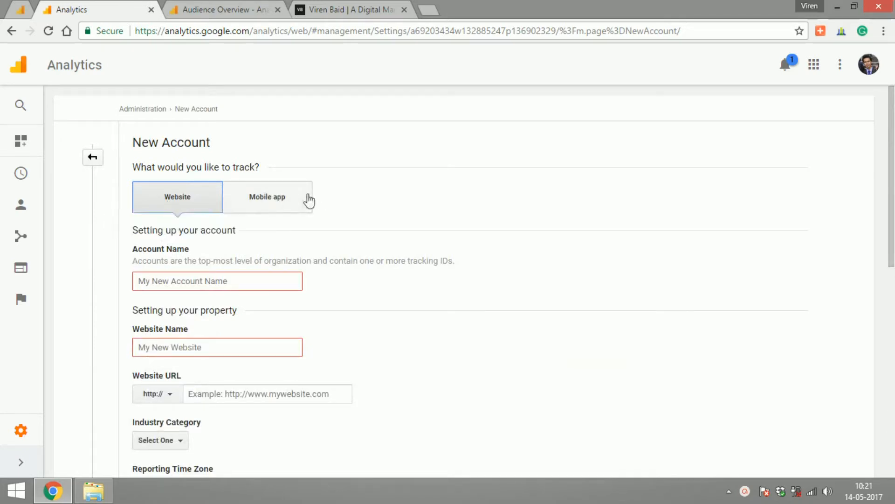
{"action": "left_click", "coordinate": [218, 281]}
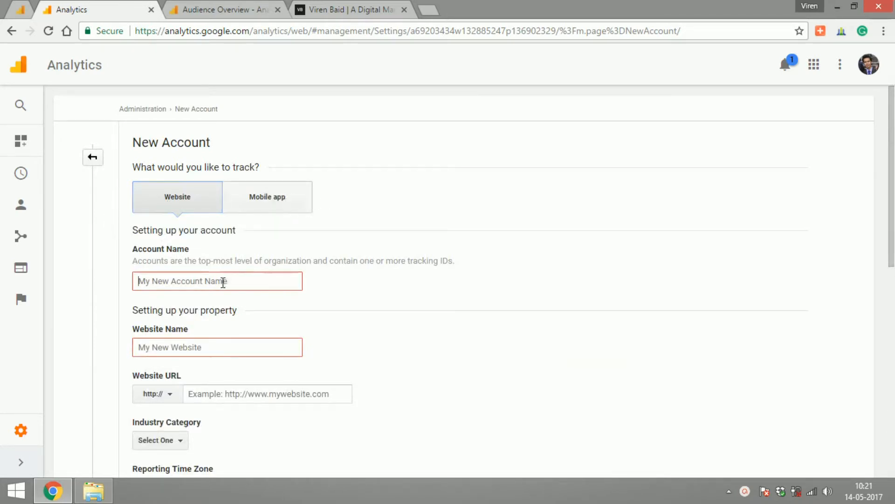
{"action": "left_click", "coordinate": [193, 352]}
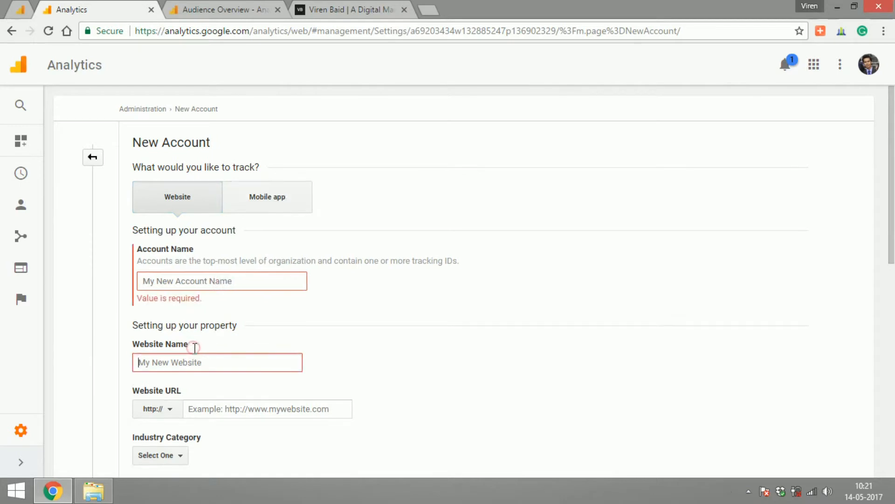
{"action": "left_click", "coordinate": [157, 423]}
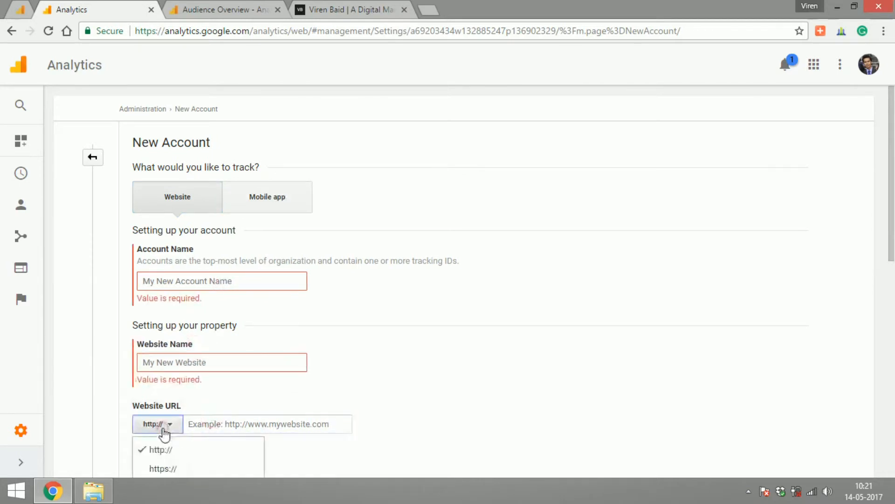
{"action": "scroll", "scroll_direction": "down", "scroll_amount": 3}
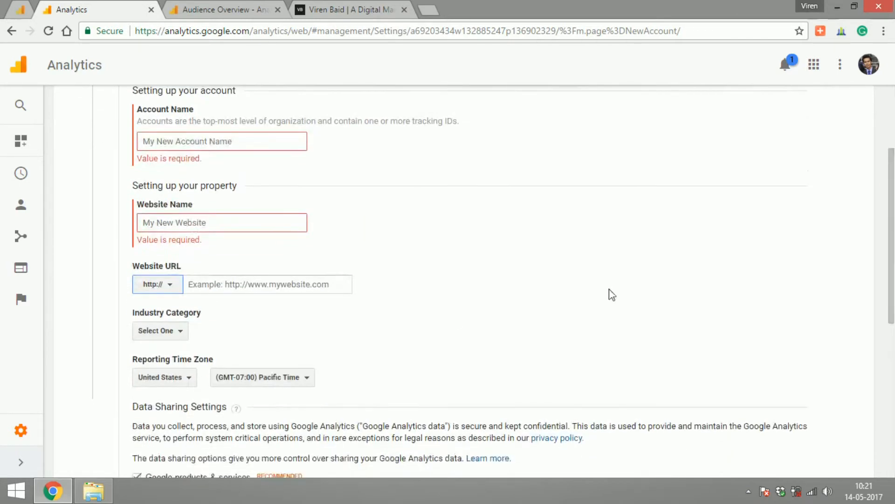
{"action": "mouse_move", "coordinate": [154, 331]}
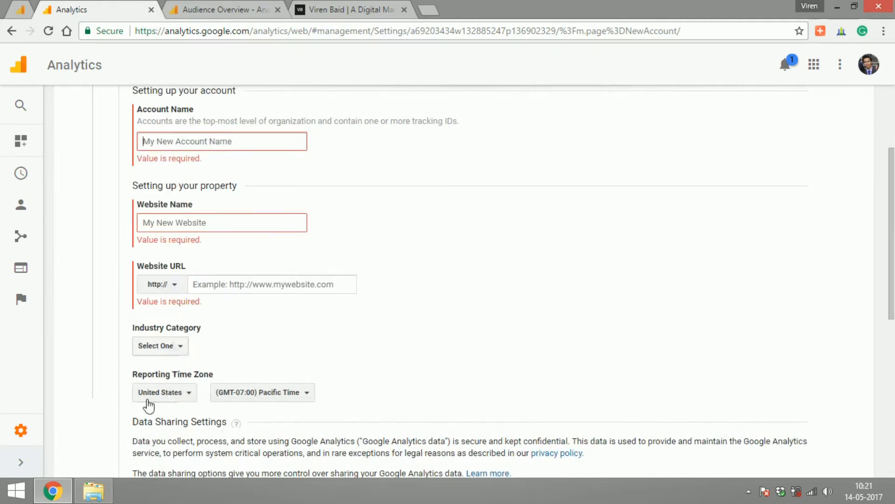
{"action": "scroll", "scroll_direction": "down", "scroll_amount": 3}
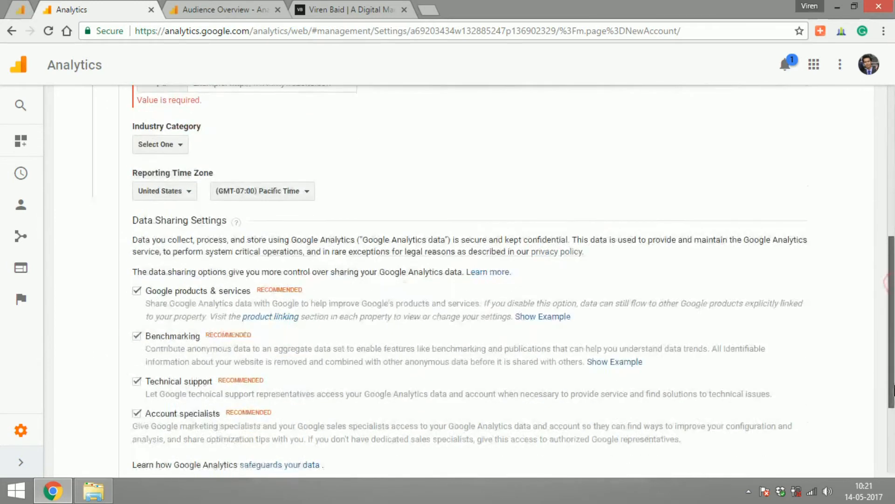
{"action": "scroll", "scroll_direction": "down", "scroll_amount": 3}
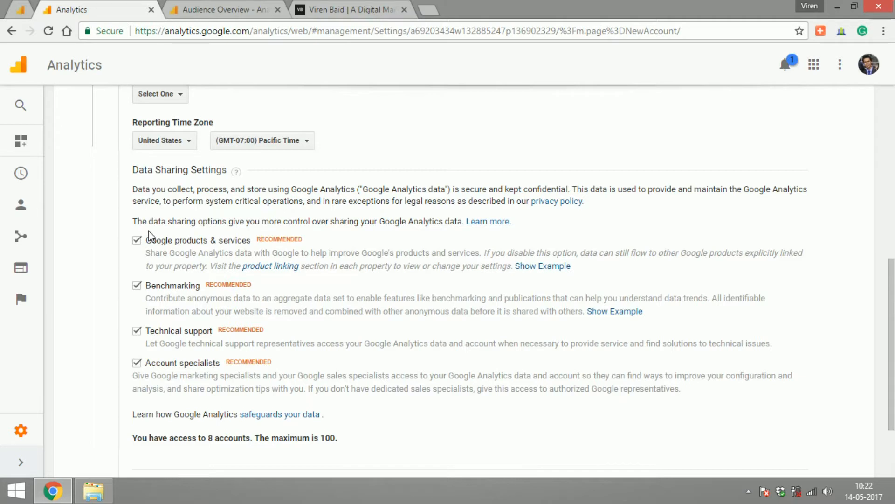
{"action": "mouse_move", "coordinate": [143, 323]}
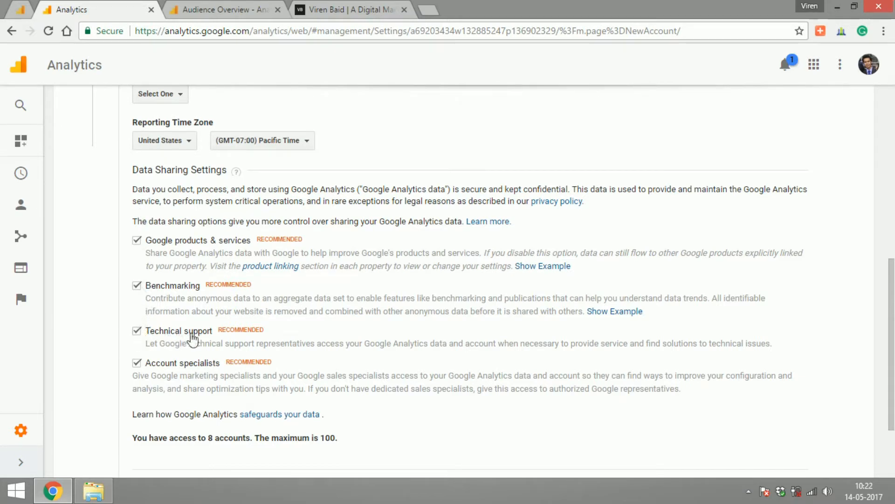
{"action": "mouse_move", "coordinate": [106, 349]}
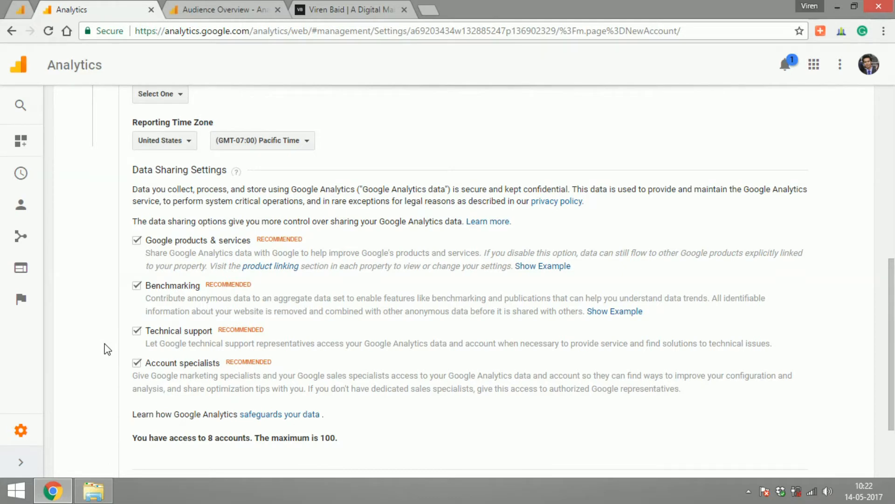
{"action": "mouse_move", "coordinate": [879, 346]}
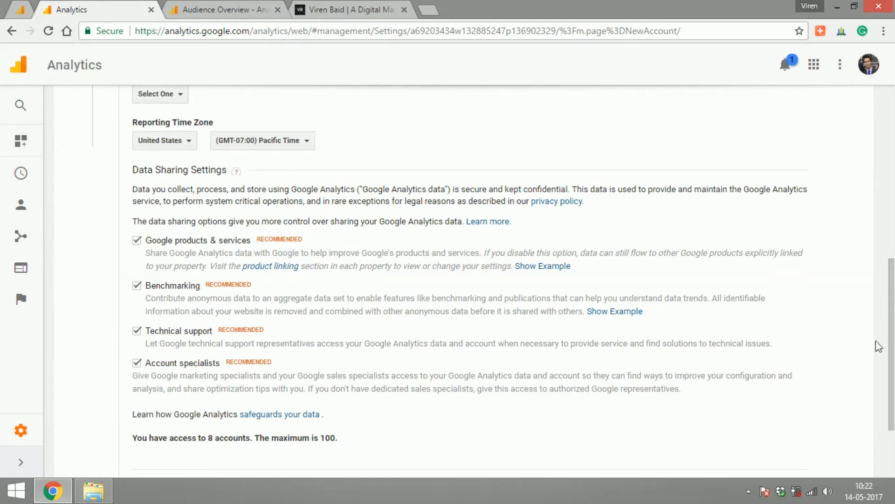
{"action": "scroll", "scroll_direction": "down", "scroll_amount": 3}
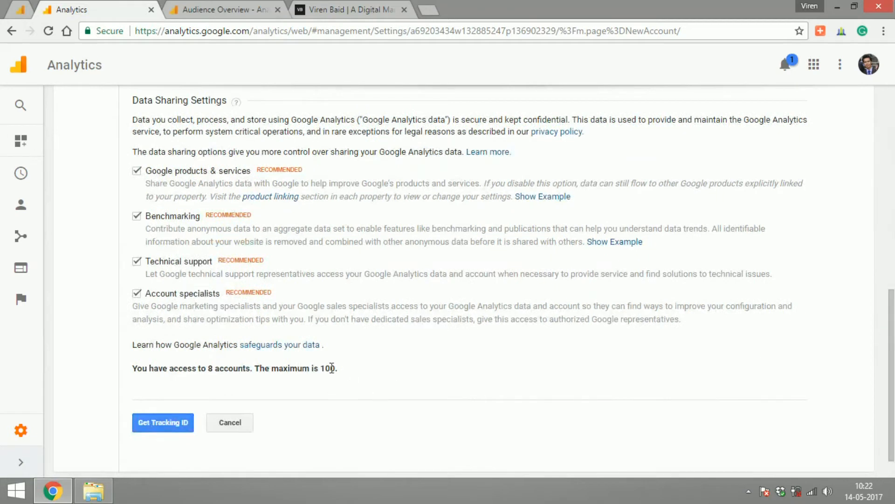
{"action": "double_click", "coordinate": [210, 368]}
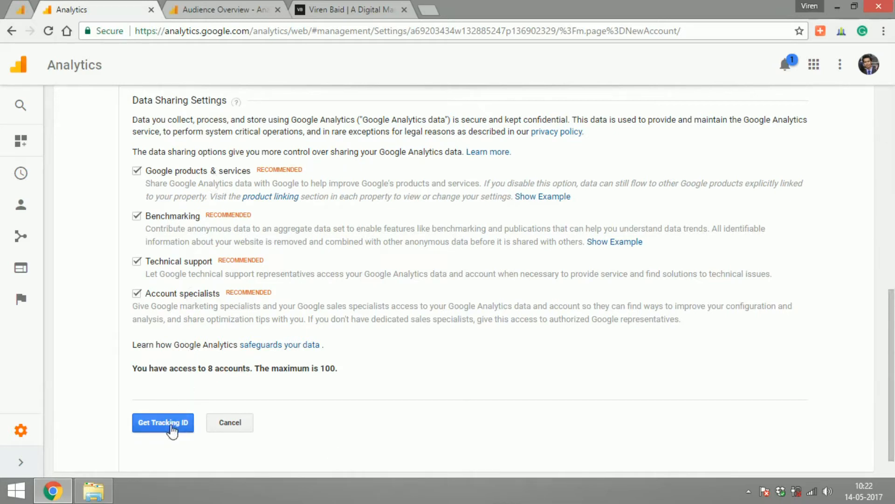
{"action": "mouse_move", "coordinate": [206, 4]}
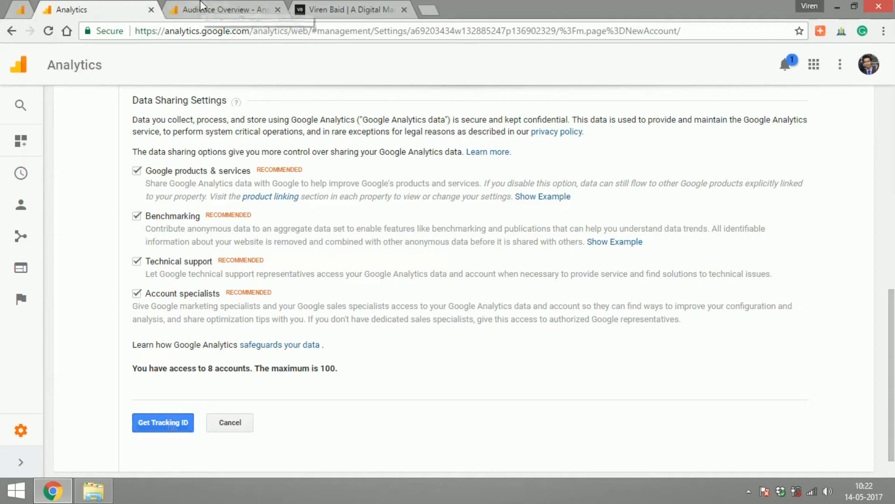
{"action": "left_click", "coordinate": [232, 10]}
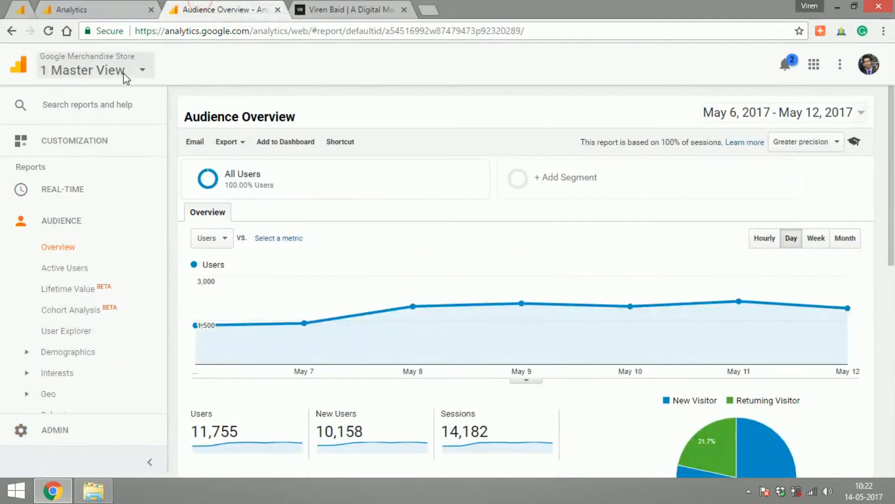
{"action": "mouse_move", "coordinate": [289, 73]}
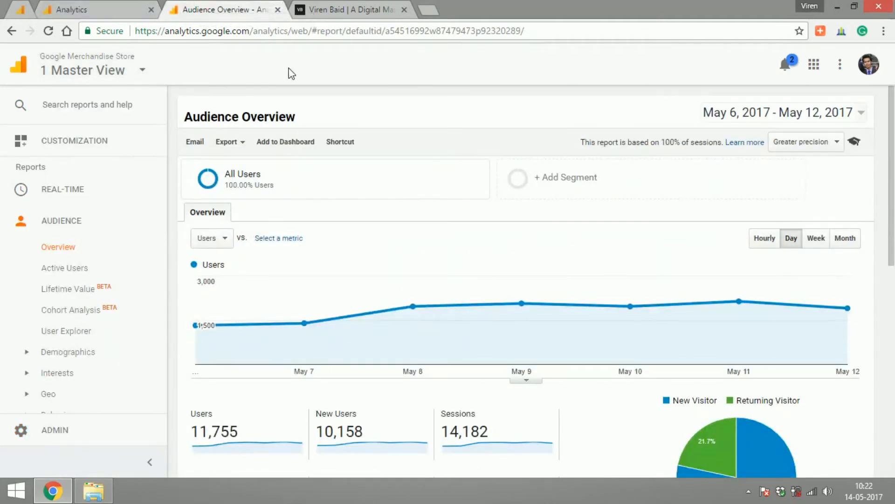
{"action": "mouse_move", "coordinate": [303, 323]}
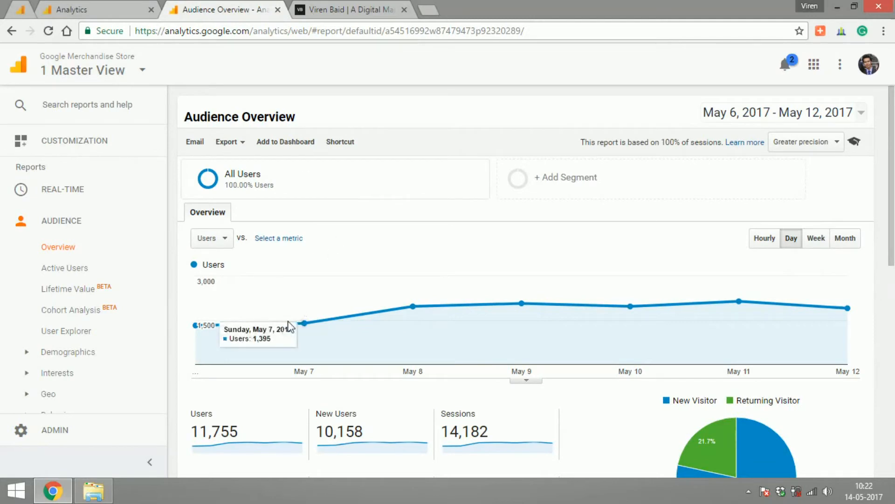
{"action": "mouse_move", "coordinate": [587, 289]}
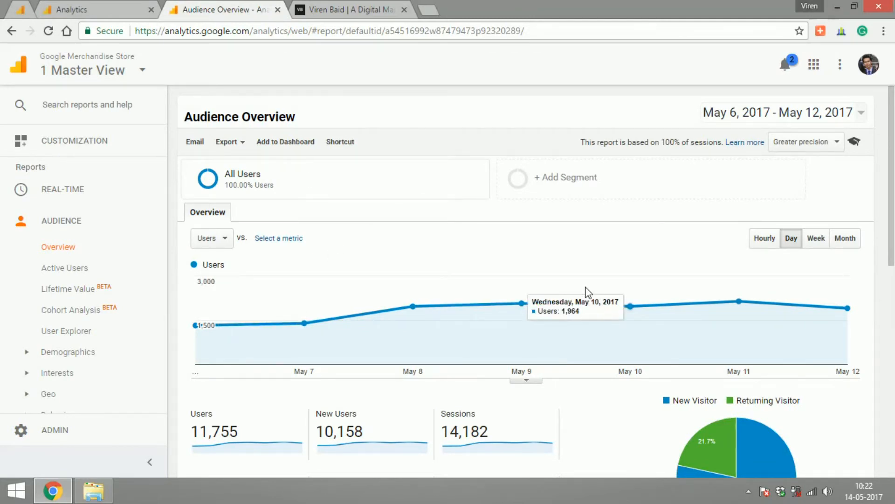
{"action": "mouse_move", "coordinate": [96, 221]}
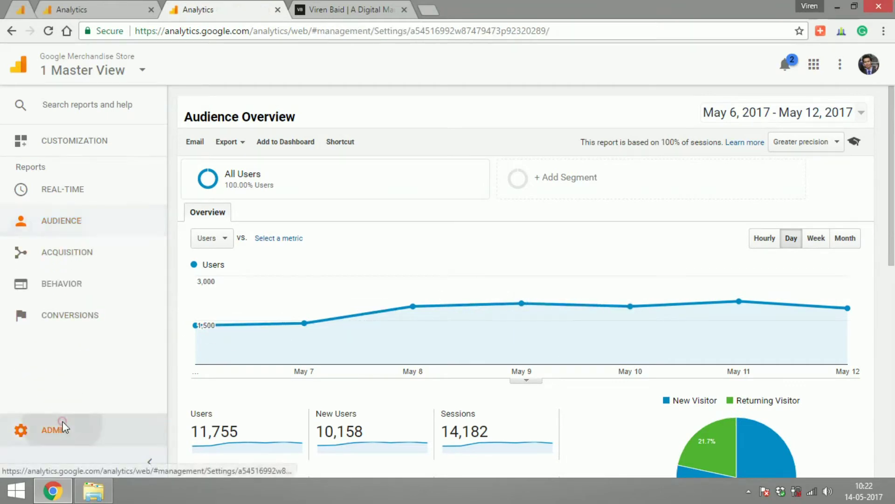
Step: From Admin, reach the Tracking Code page showing tracking ID UA-54516992-1 and its script
{"action": "left_click", "coordinate": [60, 429]}
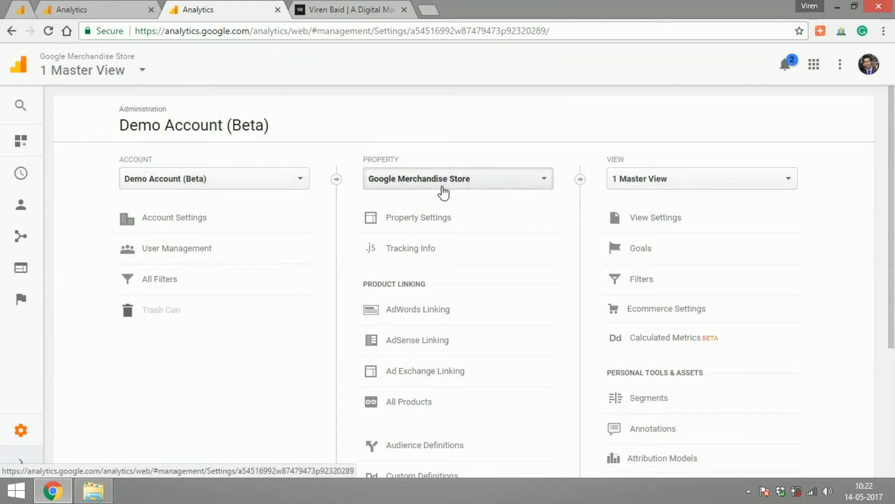
{"action": "mouse_move", "coordinate": [643, 185]}
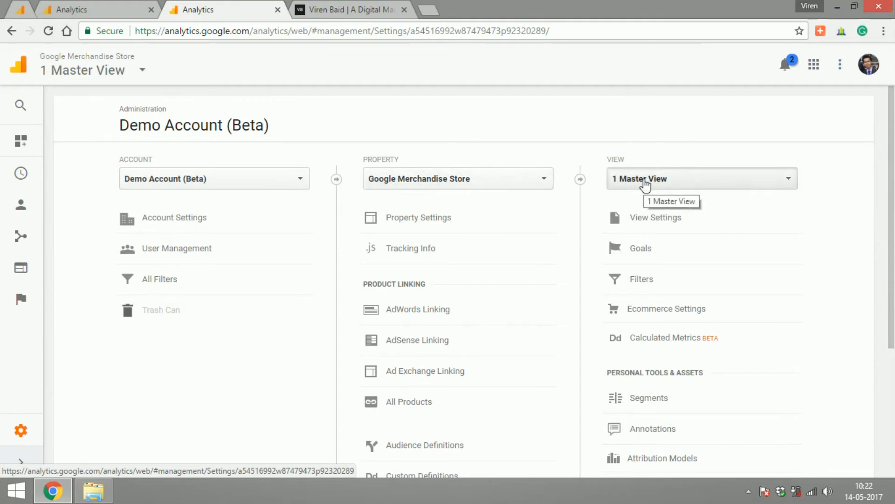
{"action": "mouse_move", "coordinate": [417, 252]}
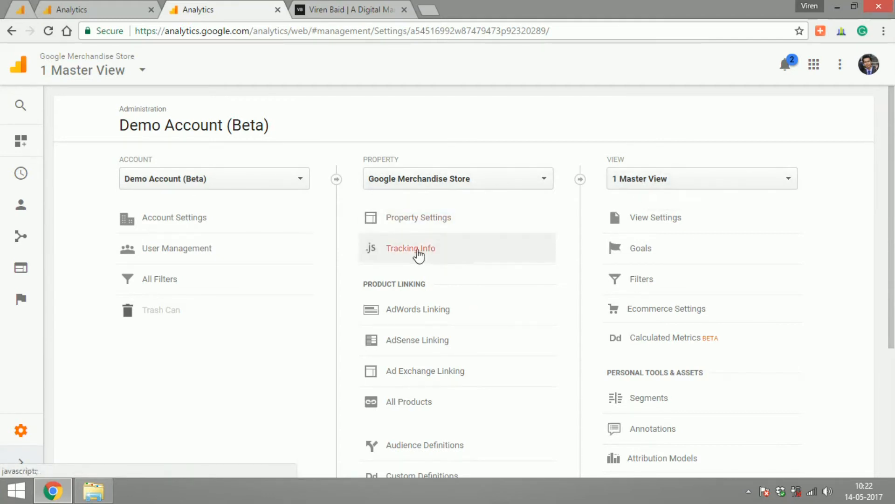
{"action": "left_click", "coordinate": [411, 248]}
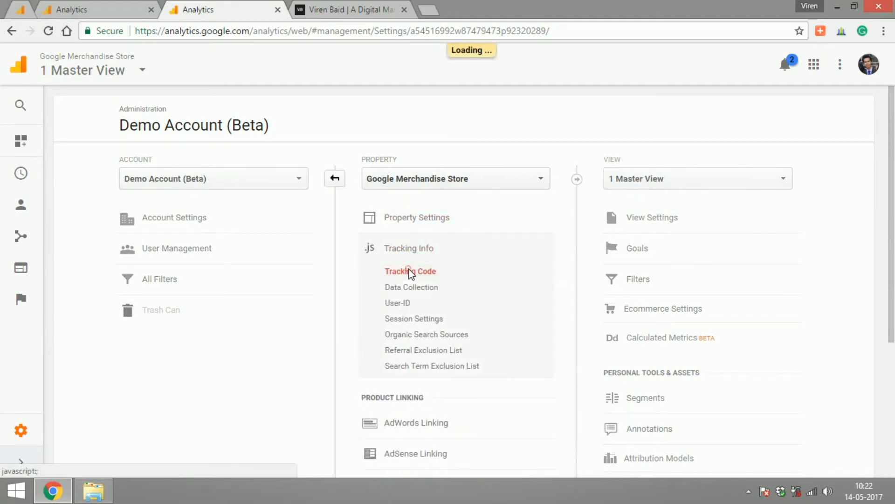
{"action": "left_click", "coordinate": [410, 271]}
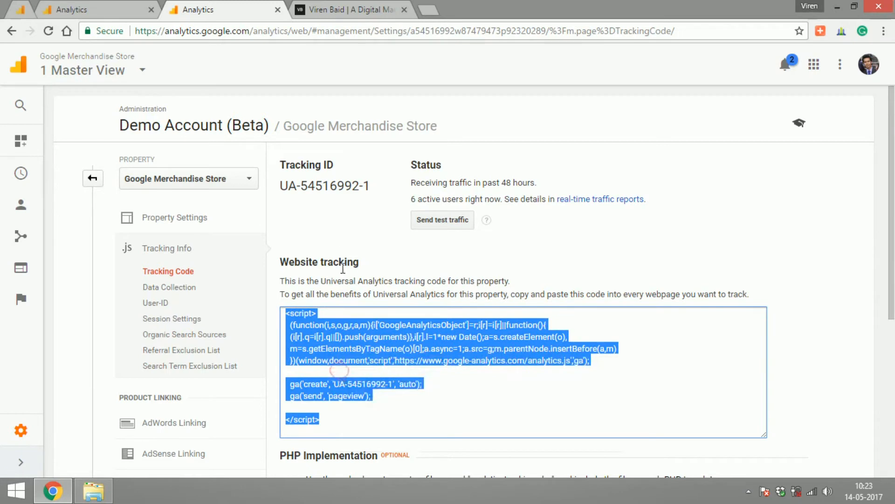
{"action": "left_click", "coordinate": [343, 250]}
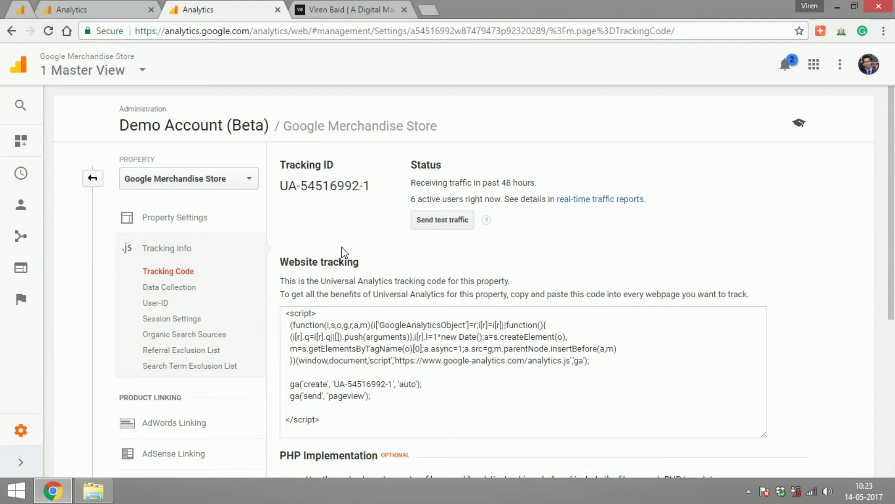
{"action": "mouse_move", "coordinate": [401, 210]}
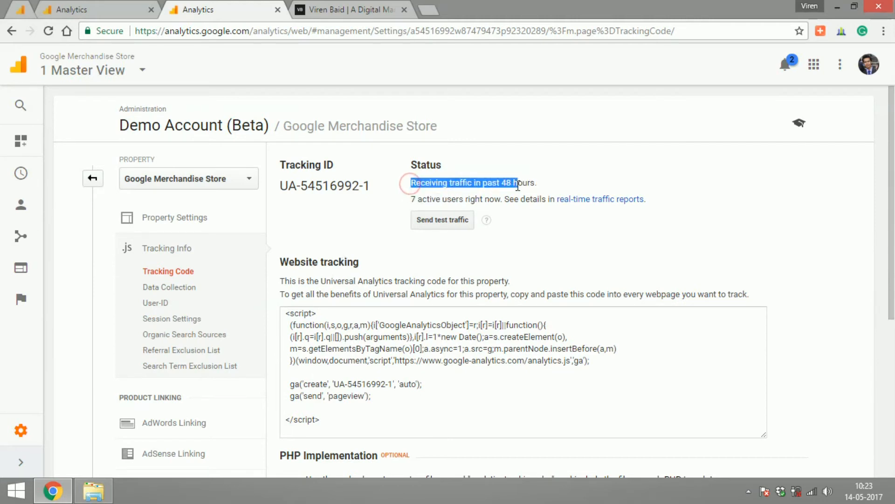
{"action": "left_click", "coordinate": [461, 189]}
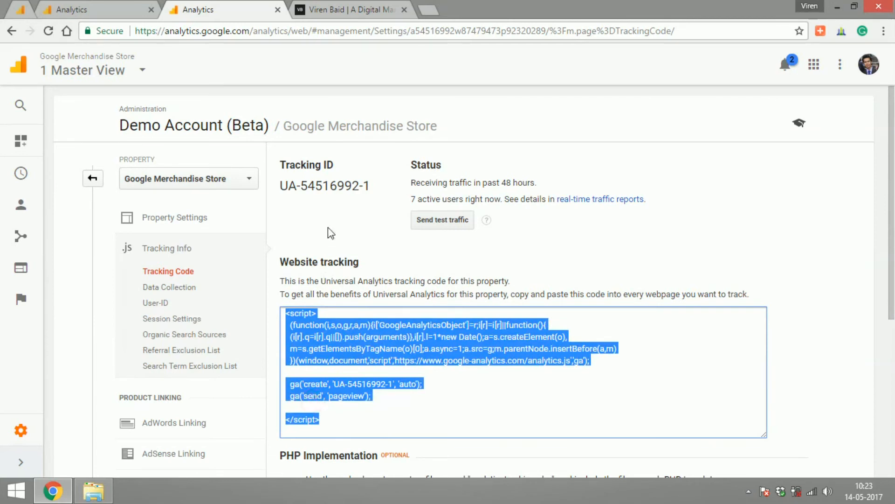
{"action": "mouse_move", "coordinate": [453, 195]}
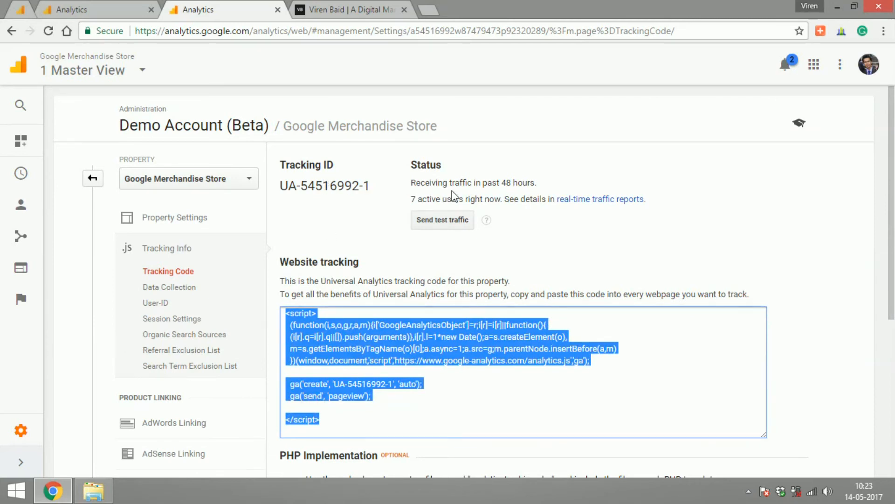
{"action": "mouse_move", "coordinate": [420, 202]}
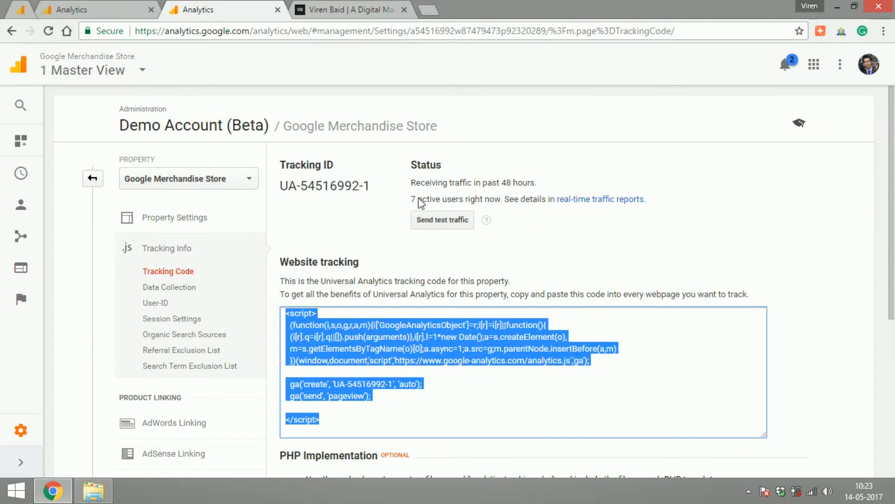
{"action": "mouse_move", "coordinate": [371, 228]}
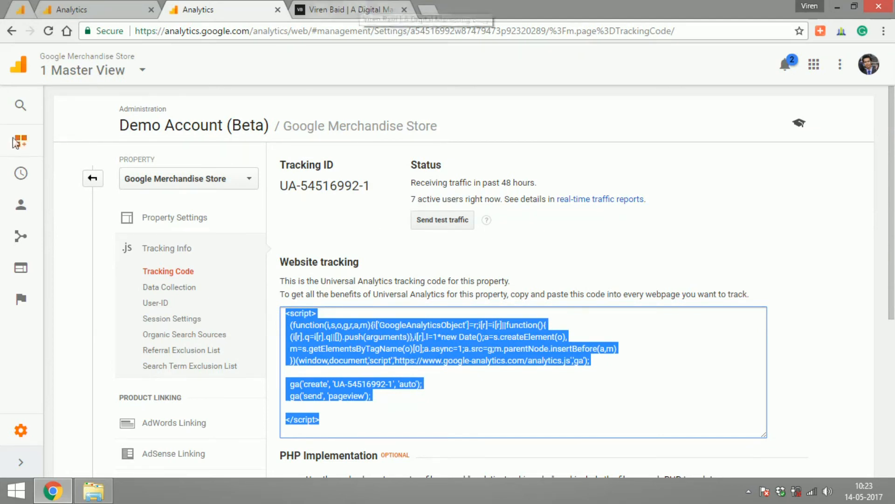
Step: Navigate to the Real-Time Overview report showing 7 active users, 71% desktop and 29% mobile
{"action": "left_click", "coordinate": [18, 142]}
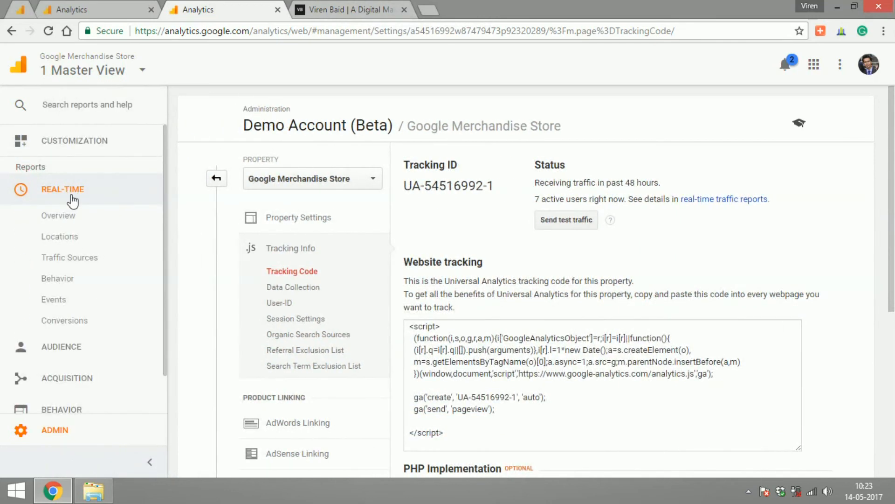
{"action": "left_click", "coordinate": [58, 216]}
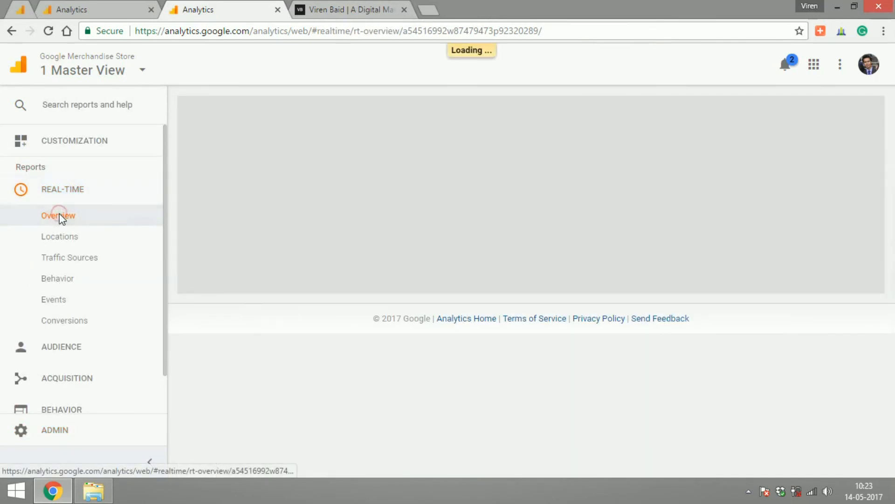
{"action": "left_click", "coordinate": [58, 216]}
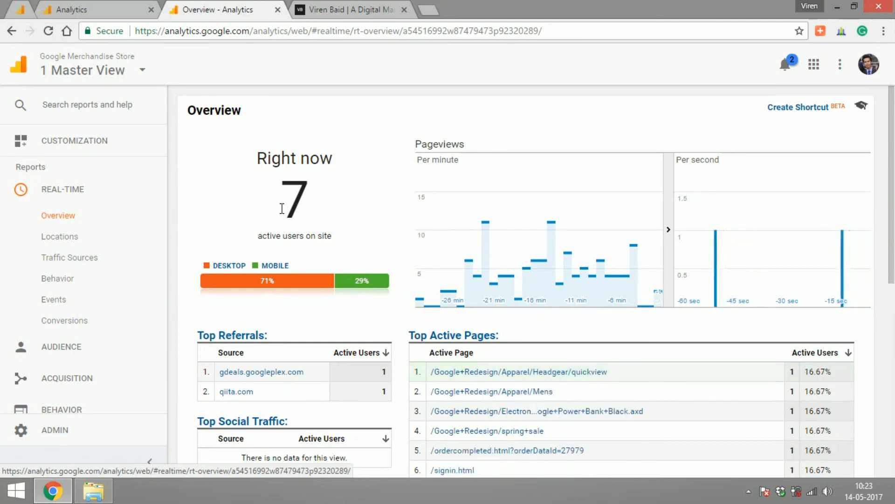
{"action": "mouse_move", "coordinate": [327, 213]}
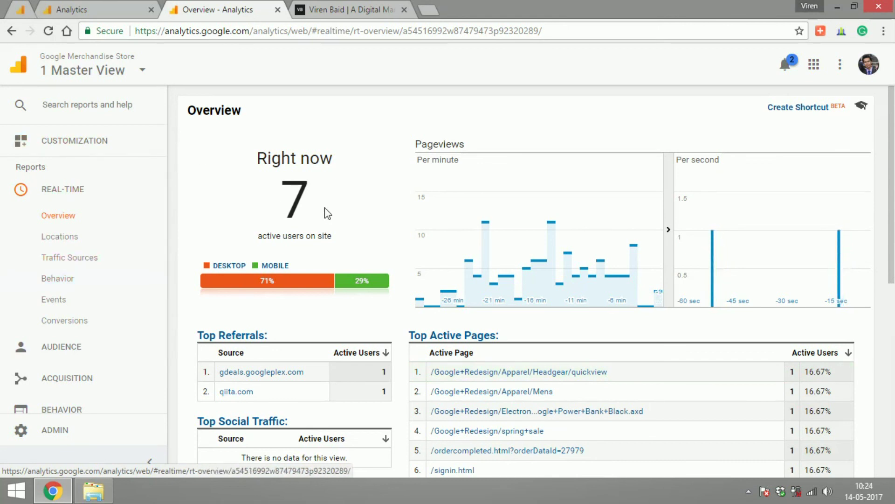